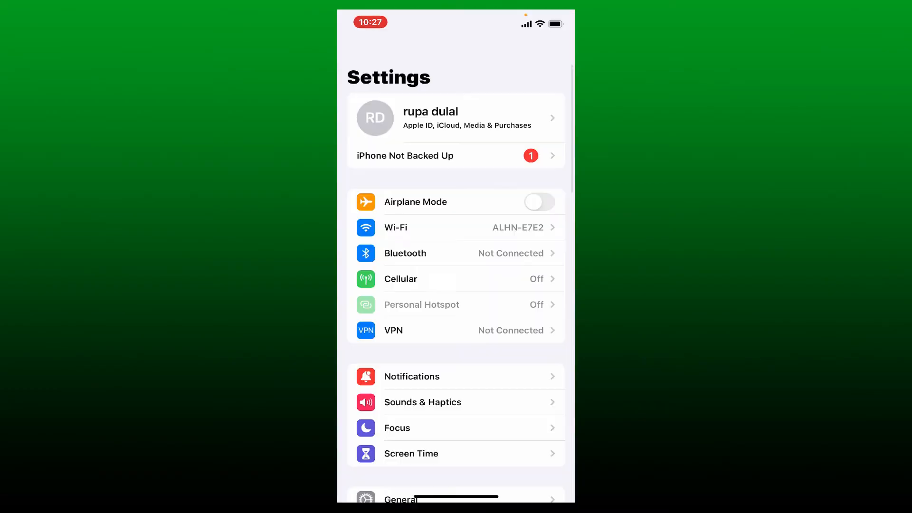
Reach the General page from the main Settings list
scroll(down, 3)
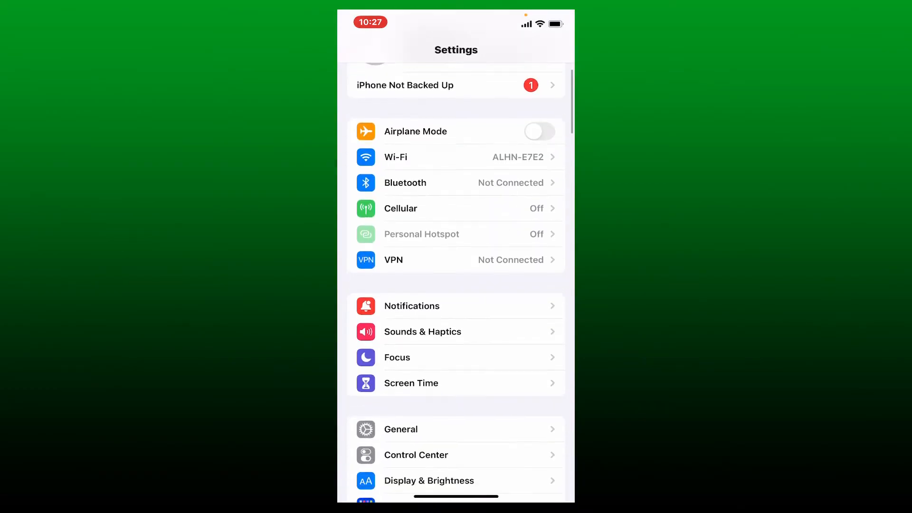
scroll(down, 3)
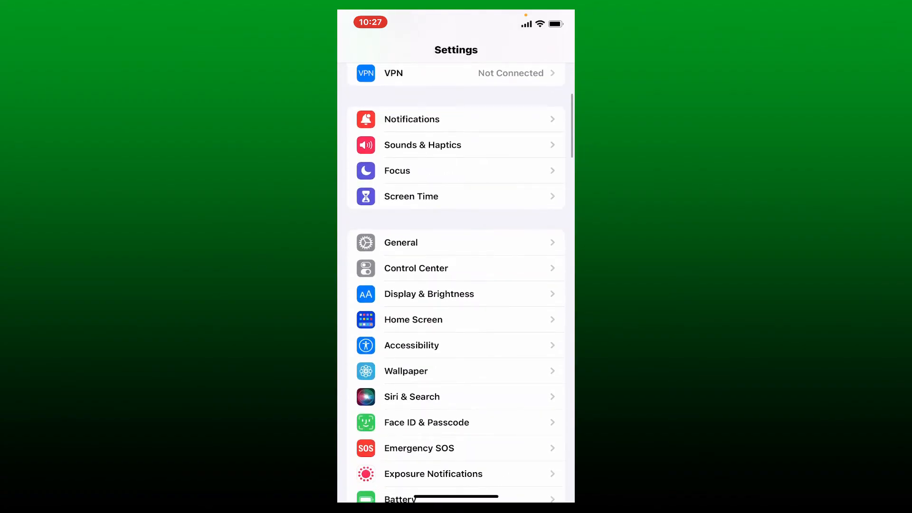
click(401, 242)
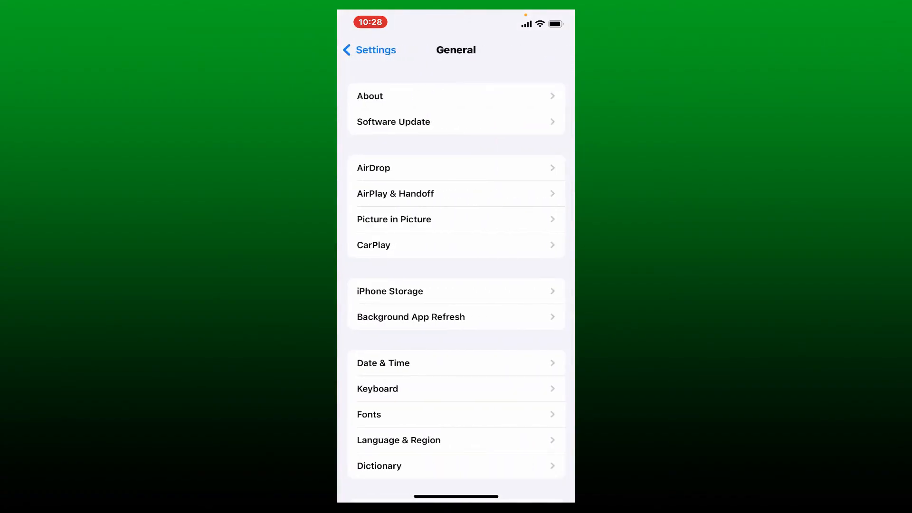
click(390, 291)
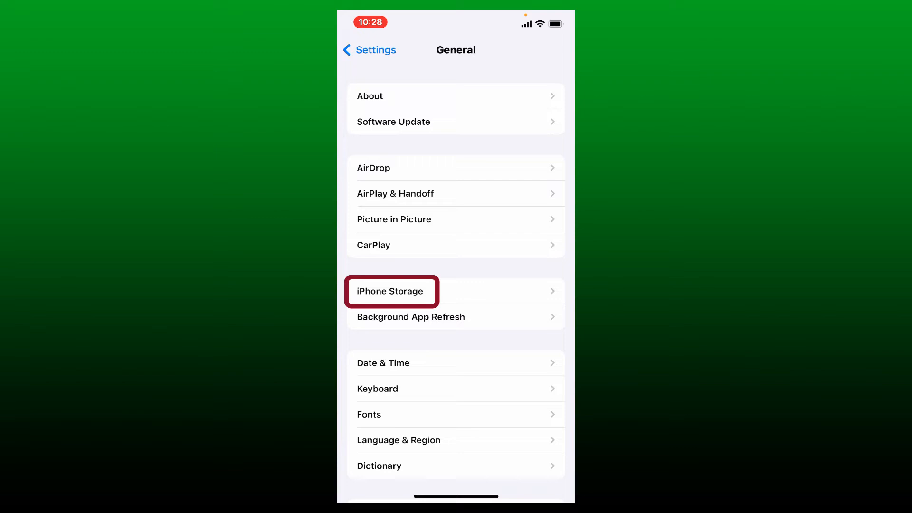
Show iPhone Storage and scroll the app list down to Kik
click(390, 291)
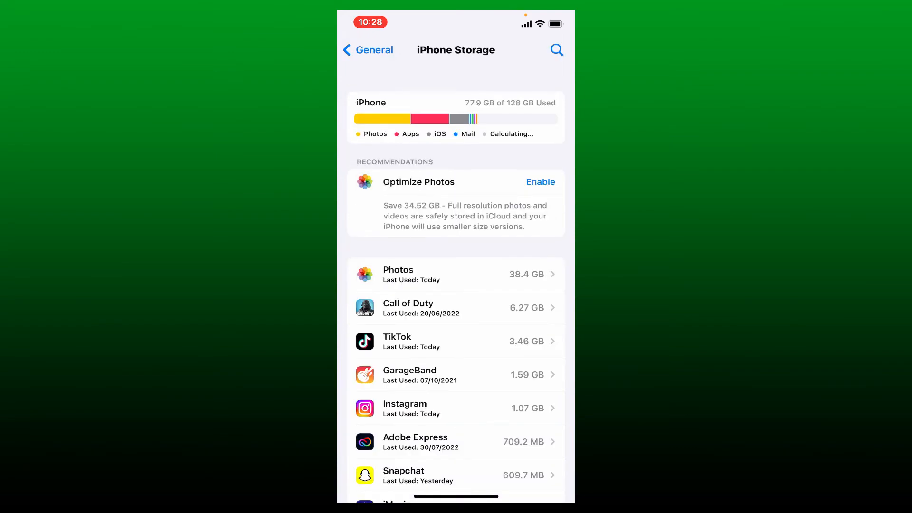
scroll(down, 3)
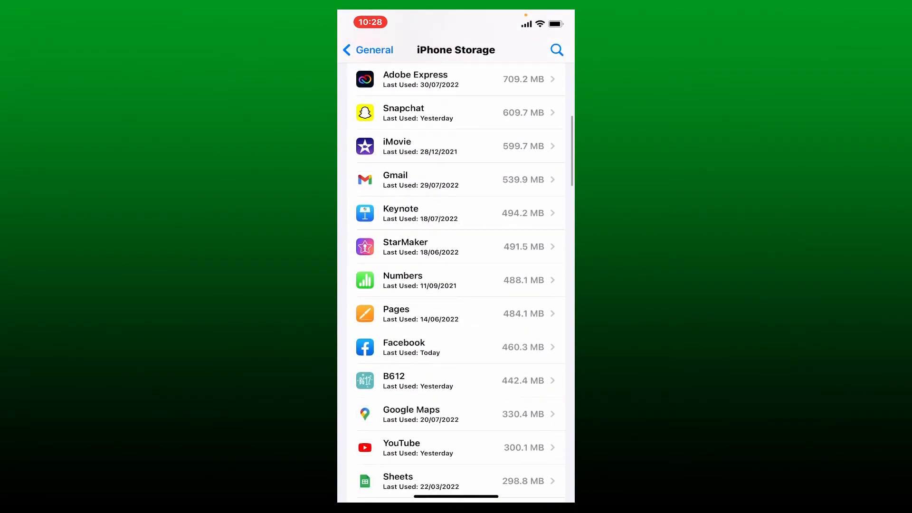
scroll(down, 3)
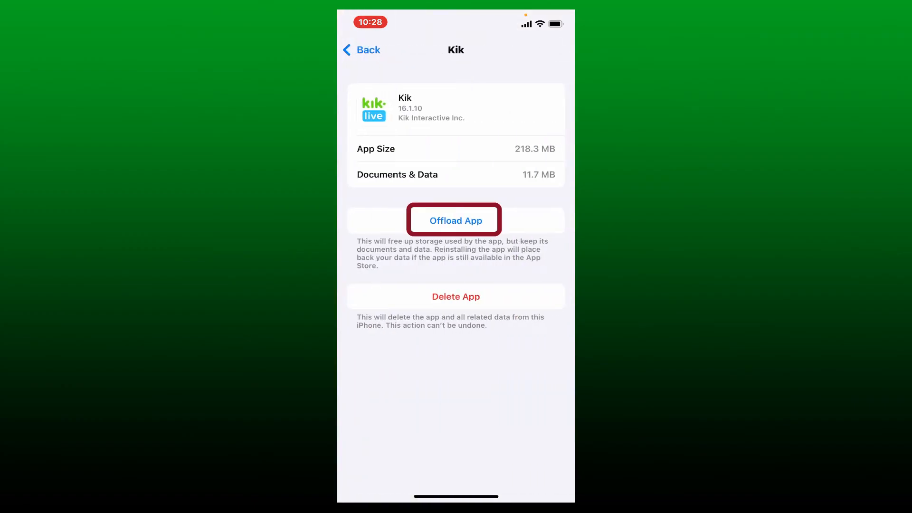
Offload Kik keeping its 11.7 MB of documents and data, then reinstall it
click(455, 219)
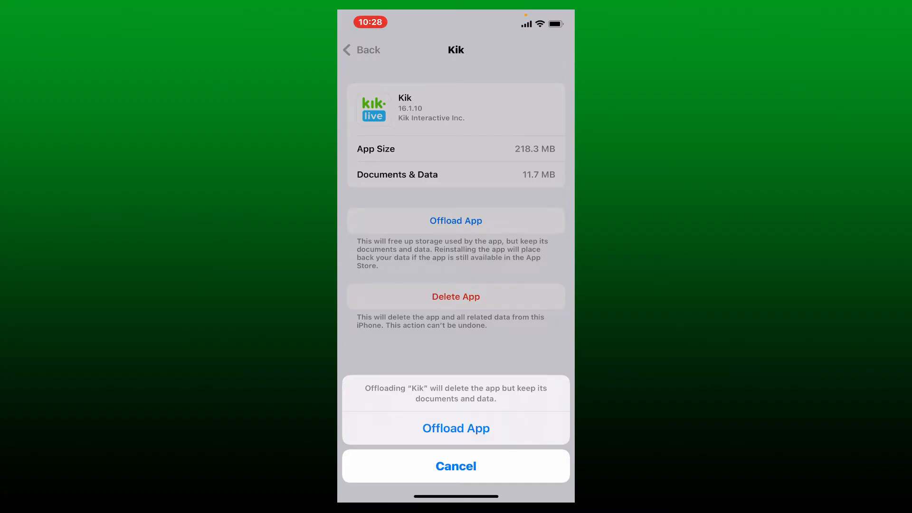
click(455, 428)
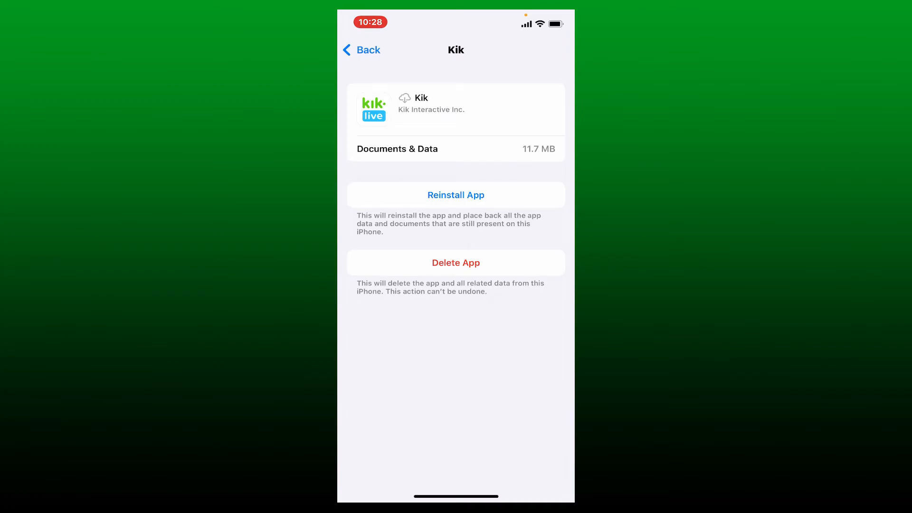
click(454, 195)
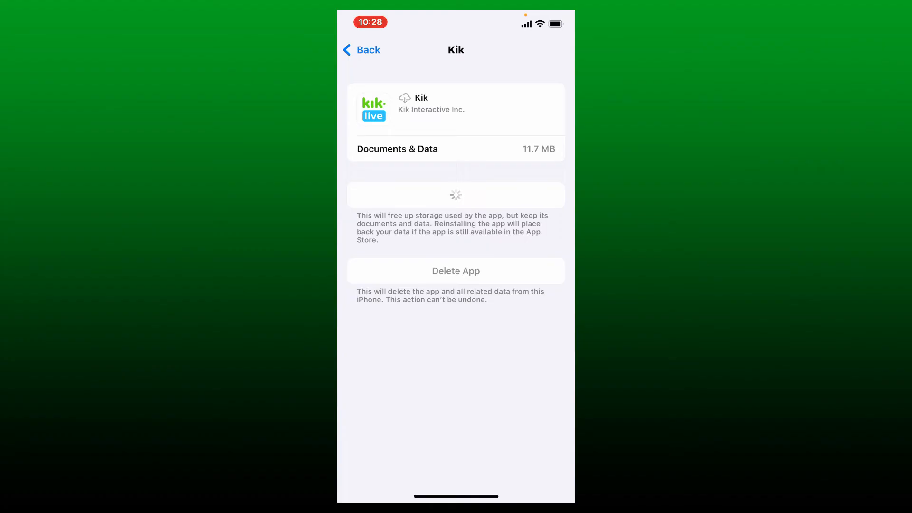